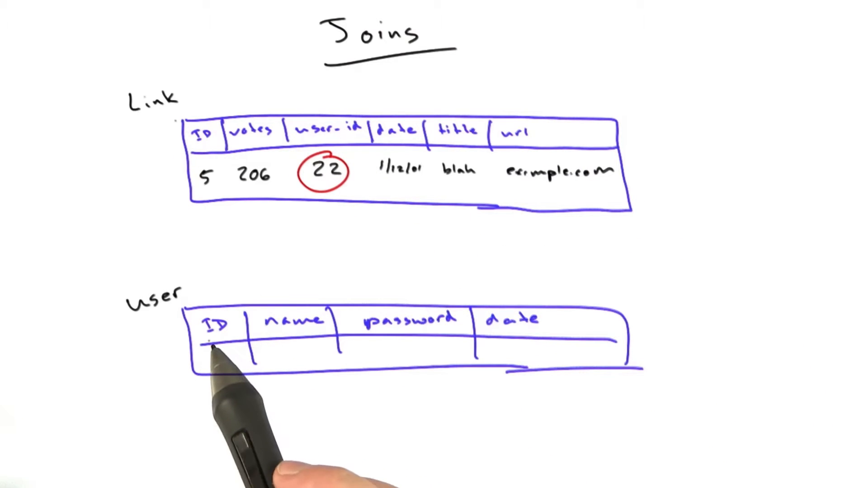
pyautogui.moveTo(288, 344)
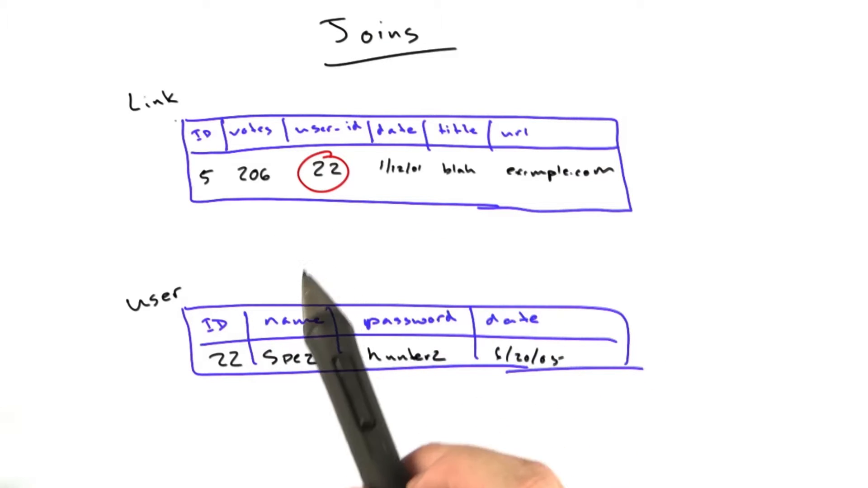
pyautogui.moveTo(343, 305)
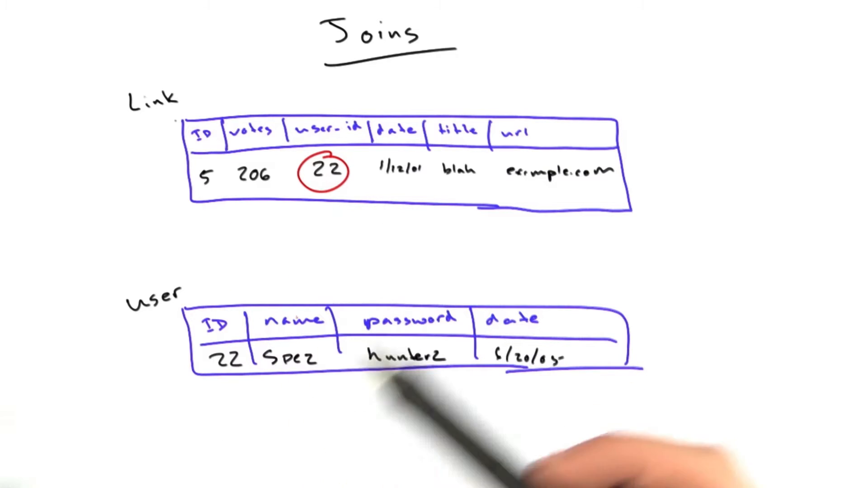
pyautogui.moveTo(359, 360)
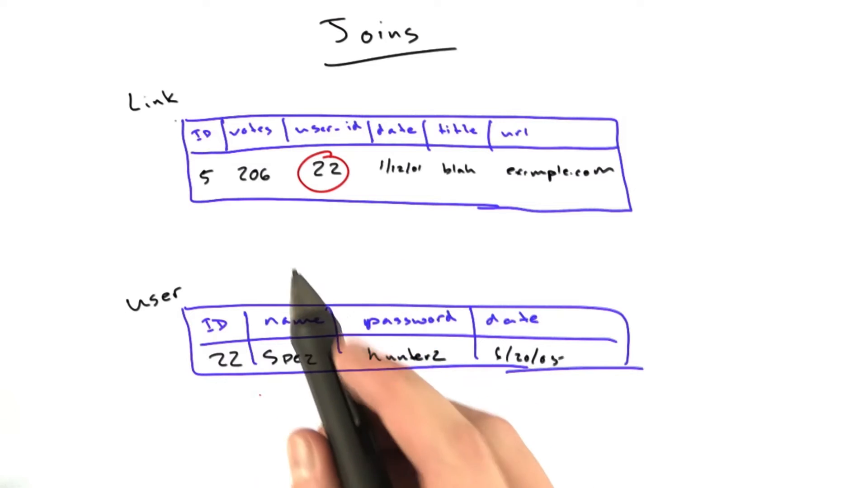
pyautogui.moveTo(388, 420)
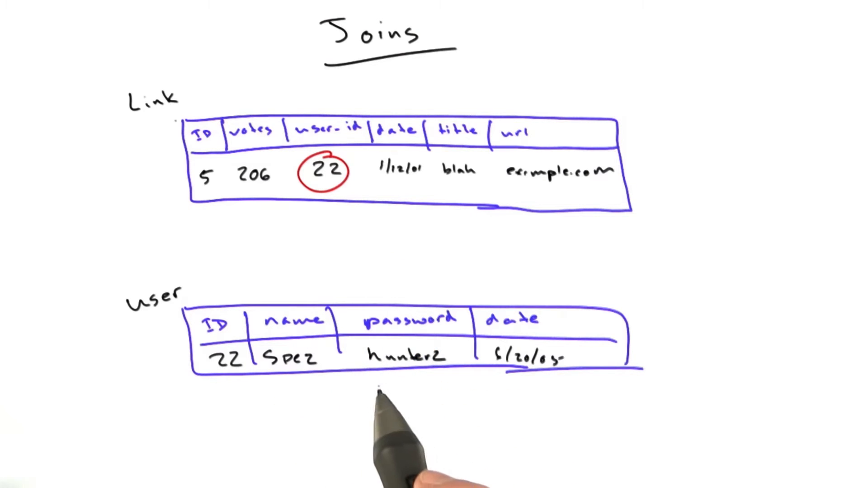
pyautogui.moveTo(388, 250)
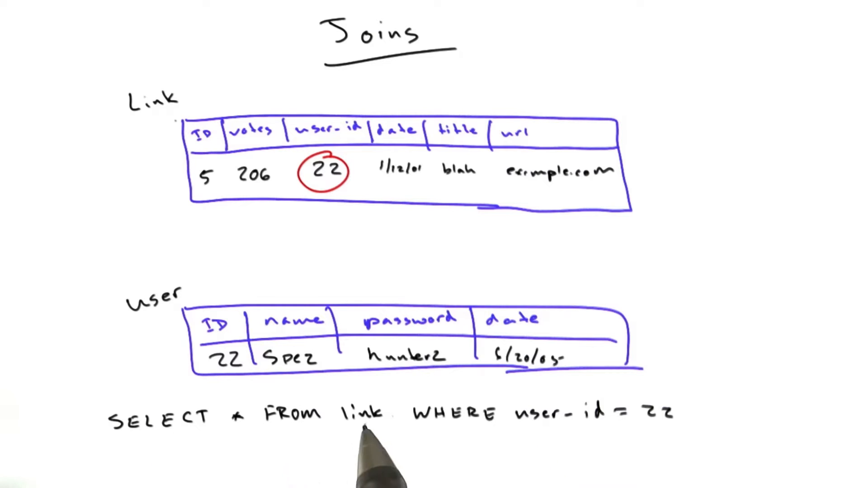
pyautogui.moveTo(598, 454)
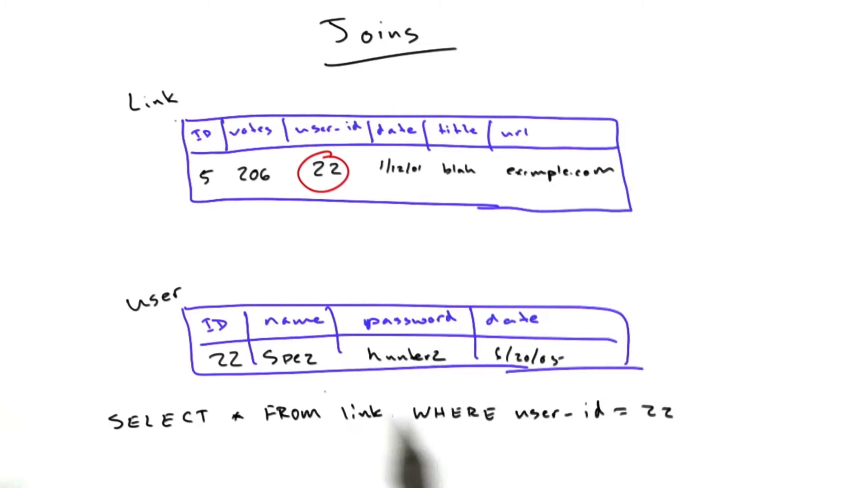
pyautogui.moveTo(233, 460)
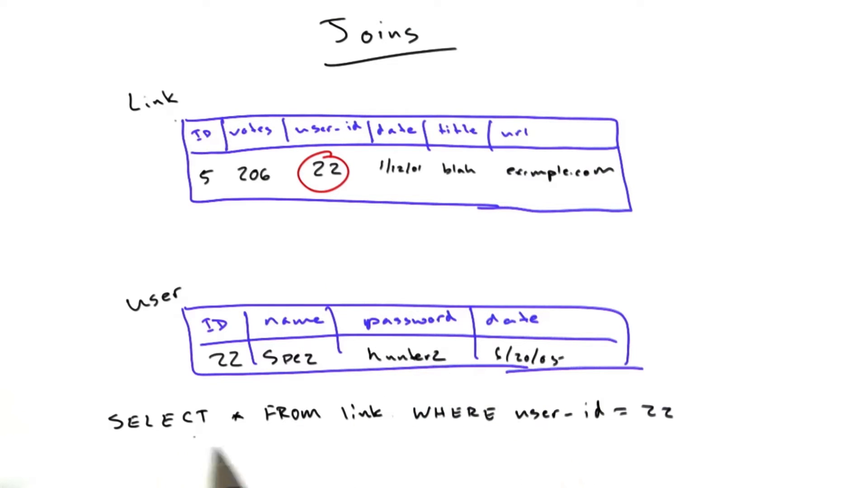
pyautogui.moveTo(365, 443)
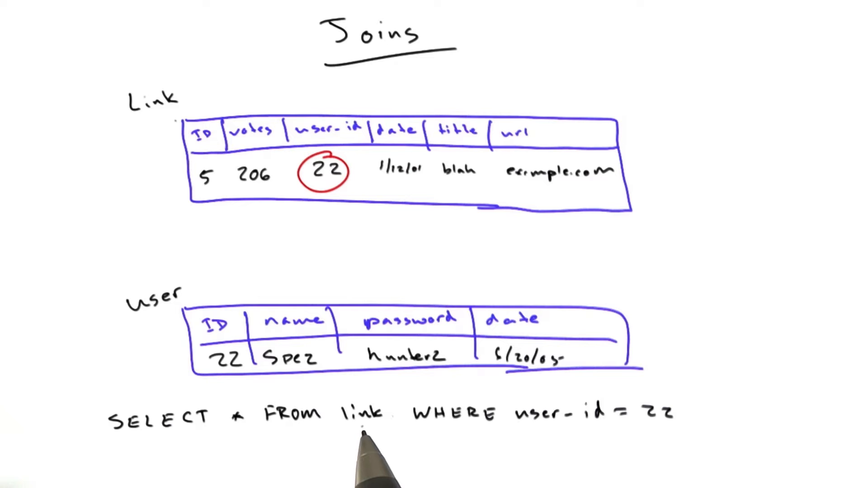
pyautogui.moveTo(493, 443)
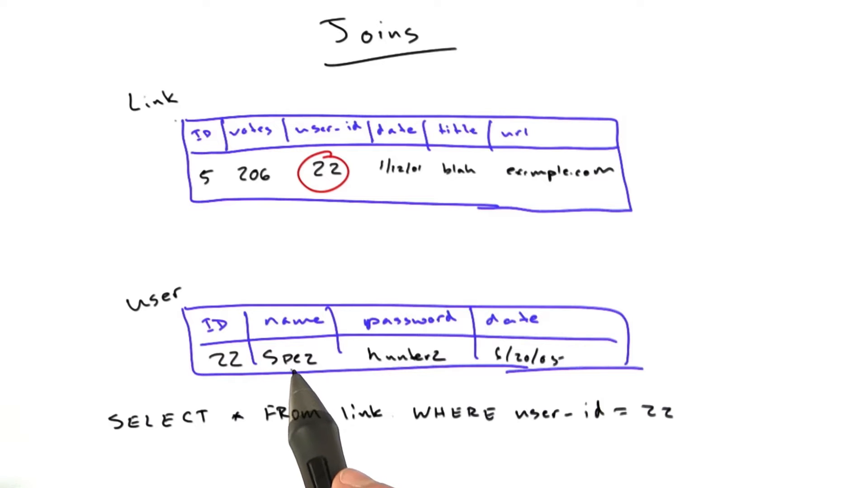
pyautogui.moveTo(288, 388)
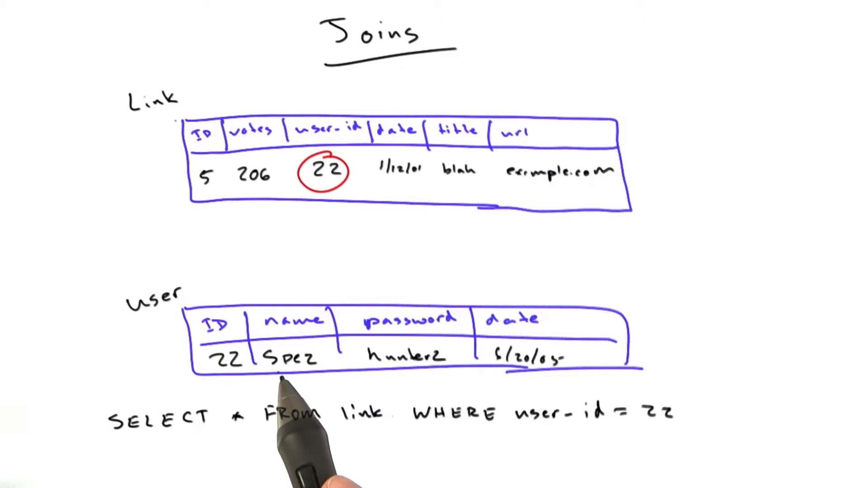
pyautogui.moveTo(321, 399)
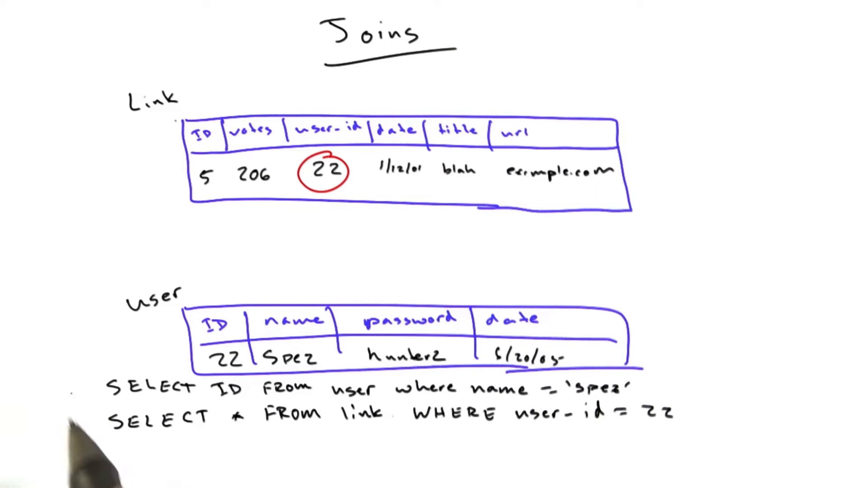
pyautogui.moveTo(670, 448)
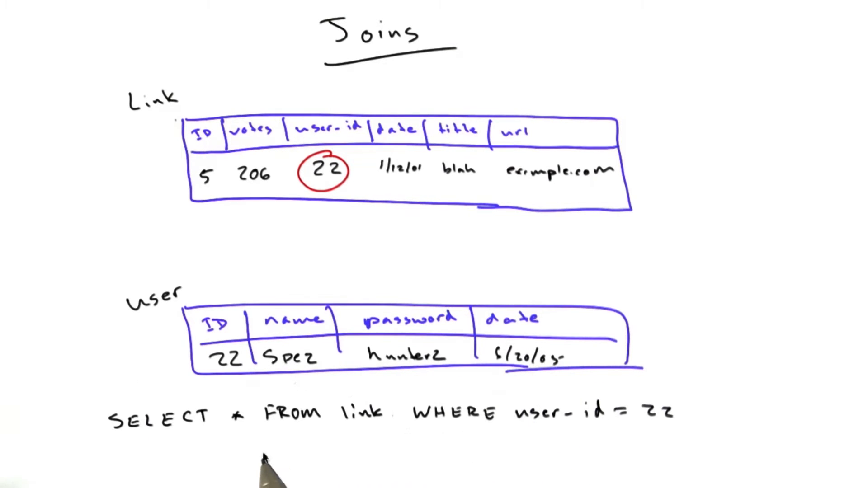
pyautogui.moveTo(312, 423)
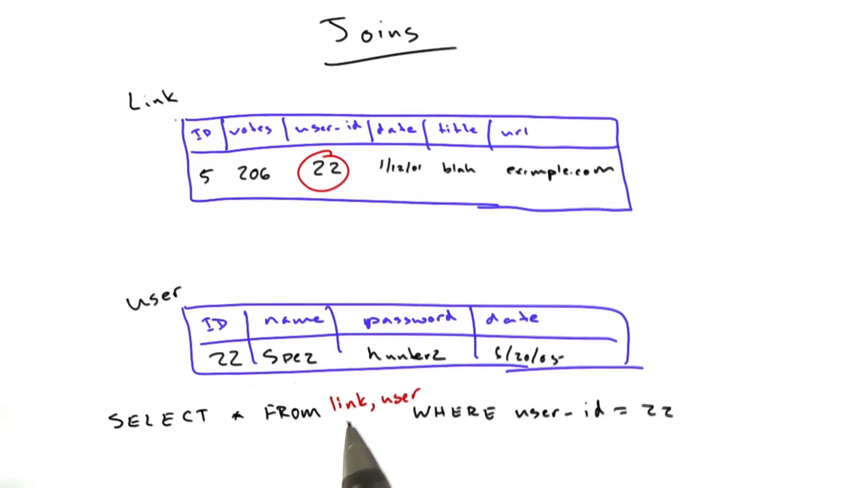
pyautogui.moveTo(421, 477)
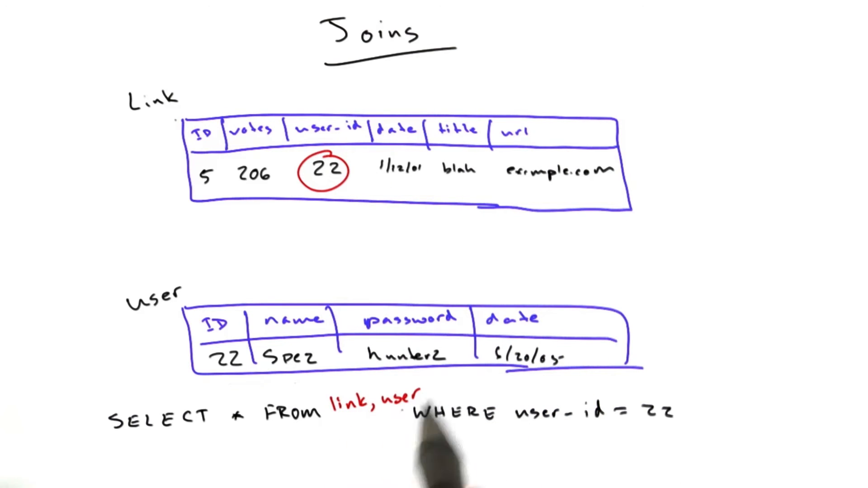
pyautogui.moveTo(221, 332)
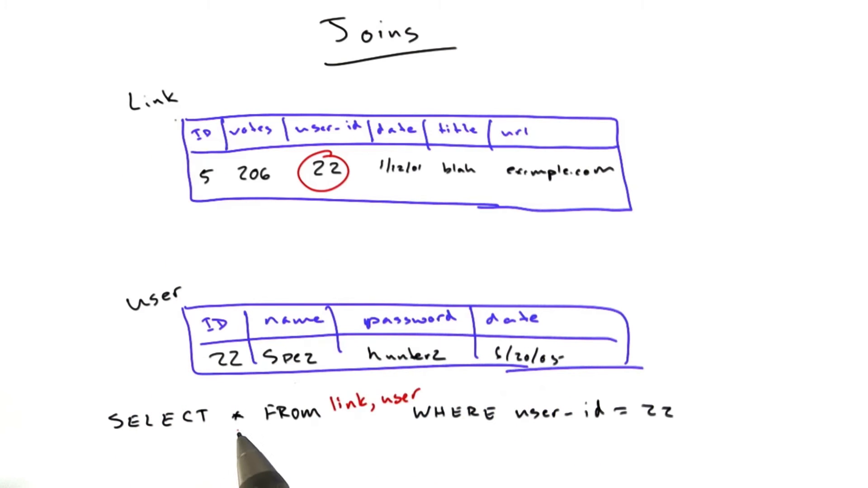
pyautogui.moveTo(316, 459)
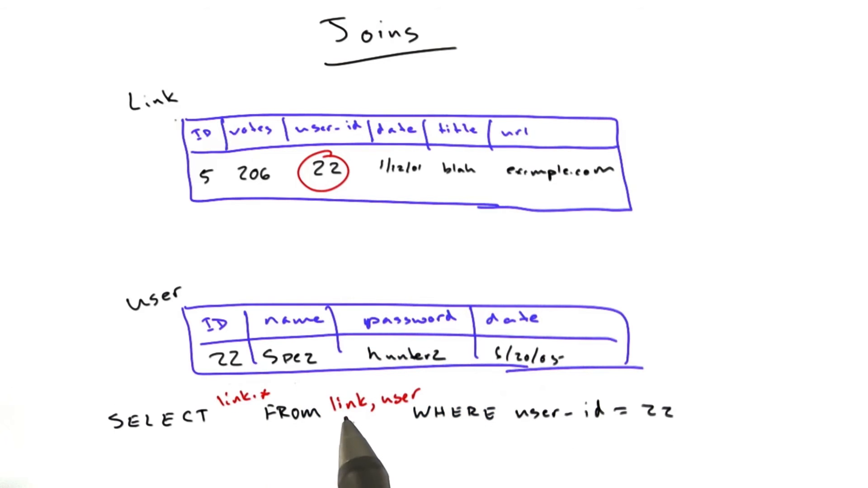
pyautogui.moveTo(499, 454)
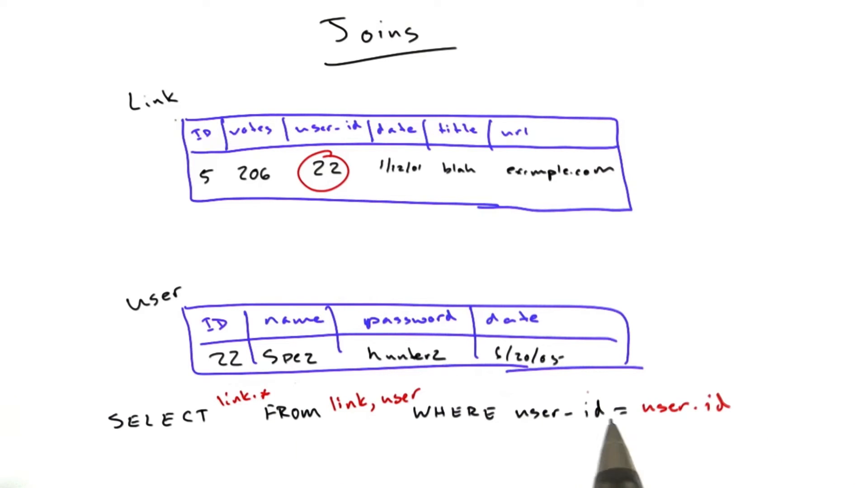
pyautogui.moveTo(592, 432)
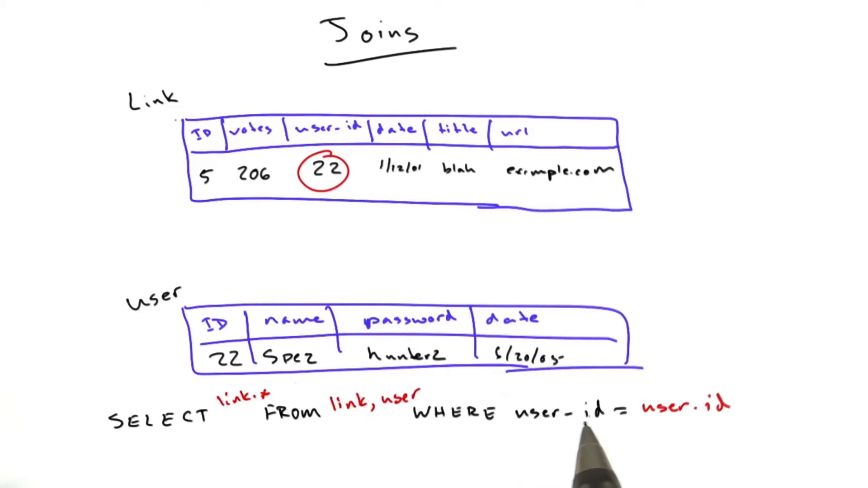
pyautogui.moveTo(687, 454)
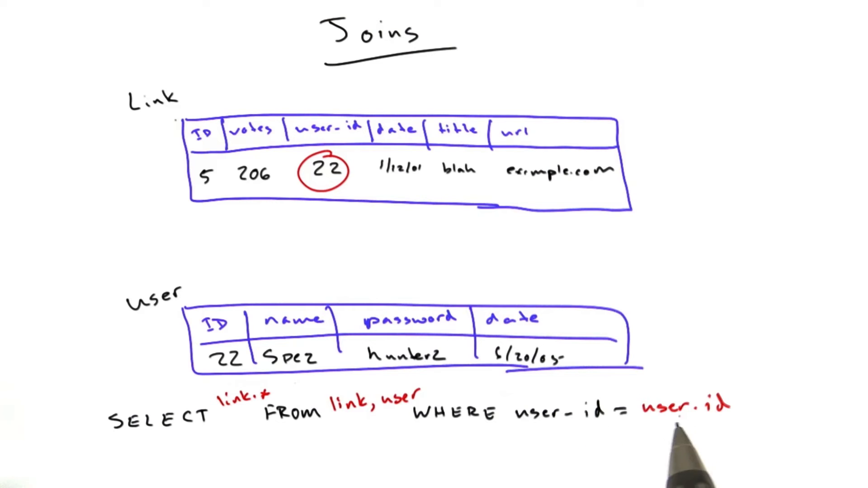
pyautogui.moveTo(714, 432)
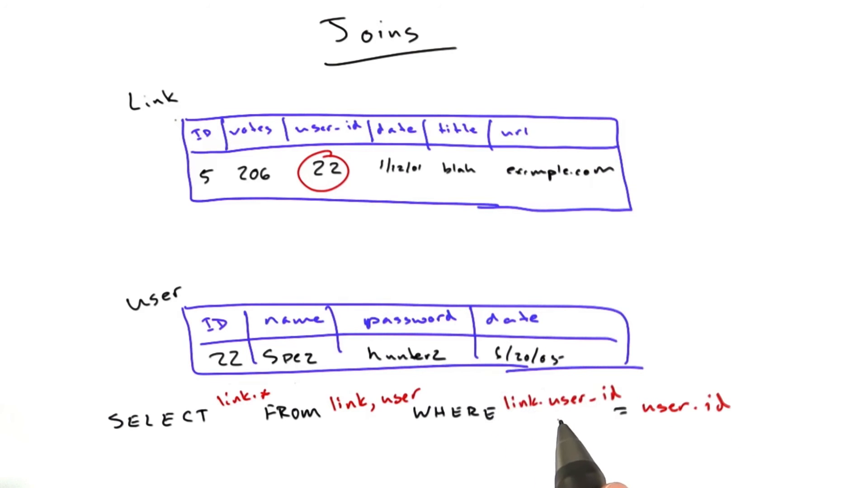
pyautogui.moveTo(548, 432)
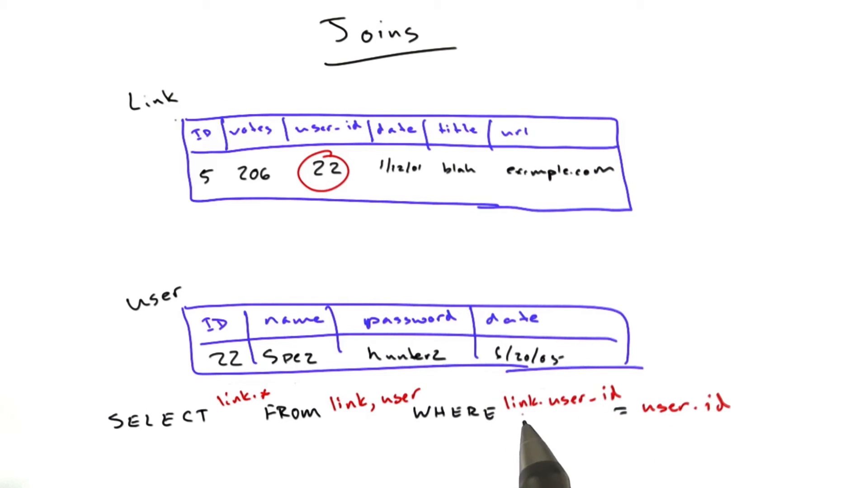
pyautogui.moveTo(664, 433)
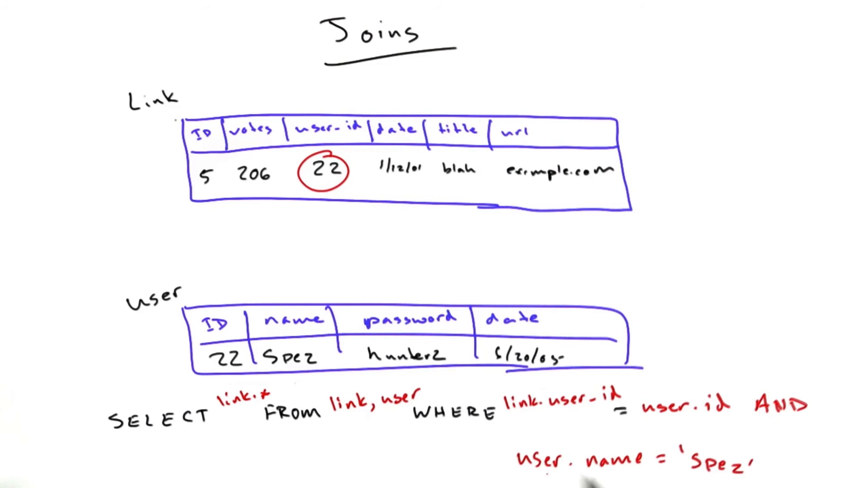
pyautogui.moveTo(305, 470)
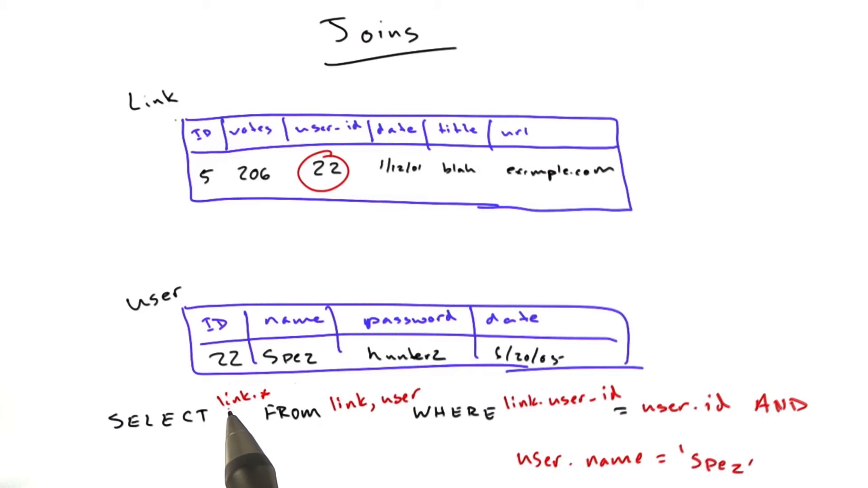
pyautogui.moveTo(249, 416)
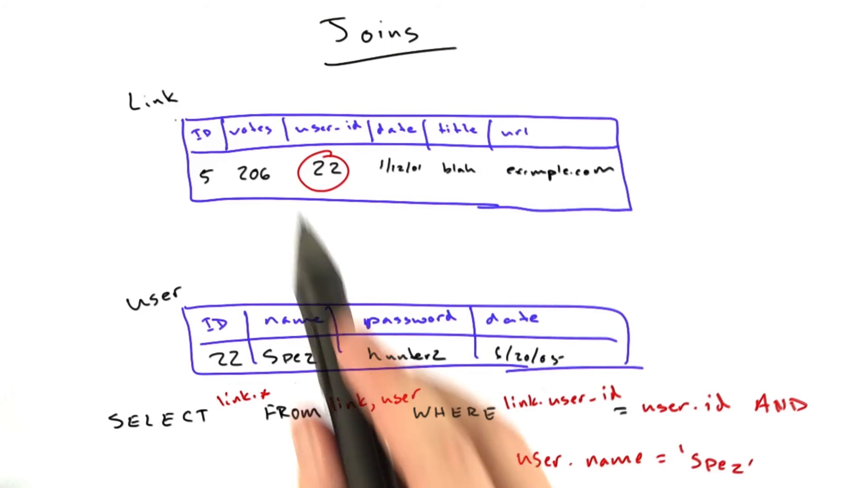
pyautogui.moveTo(509, 443)
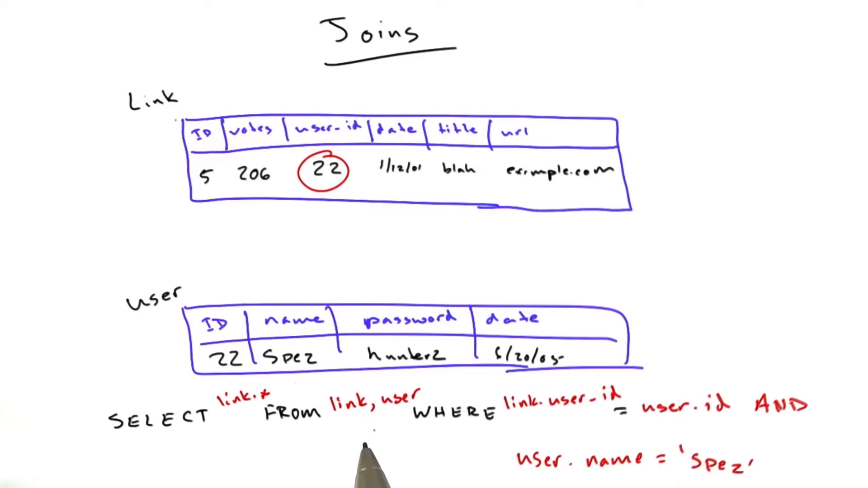
pyautogui.moveTo(454, 454)
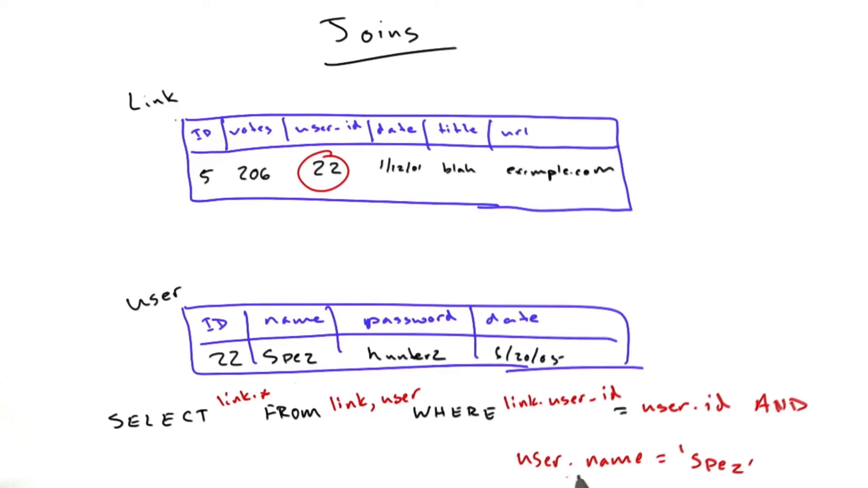
pyautogui.moveTo(720, 432)
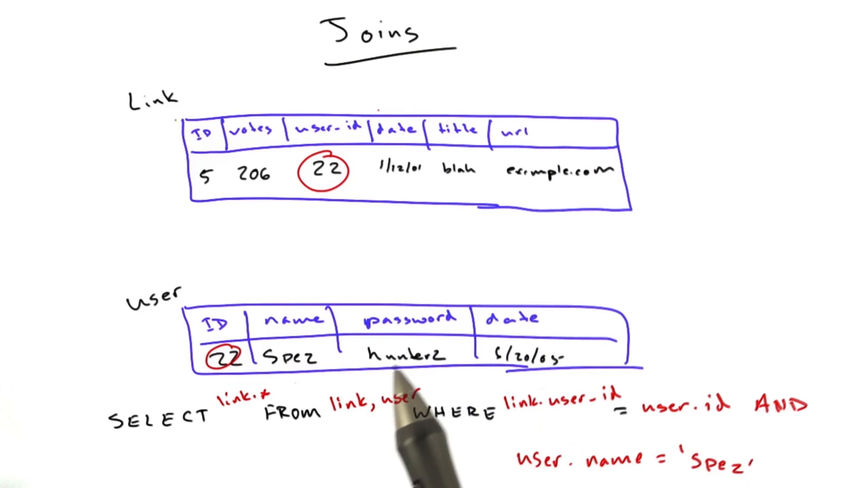
pyautogui.moveTo(454, 250)
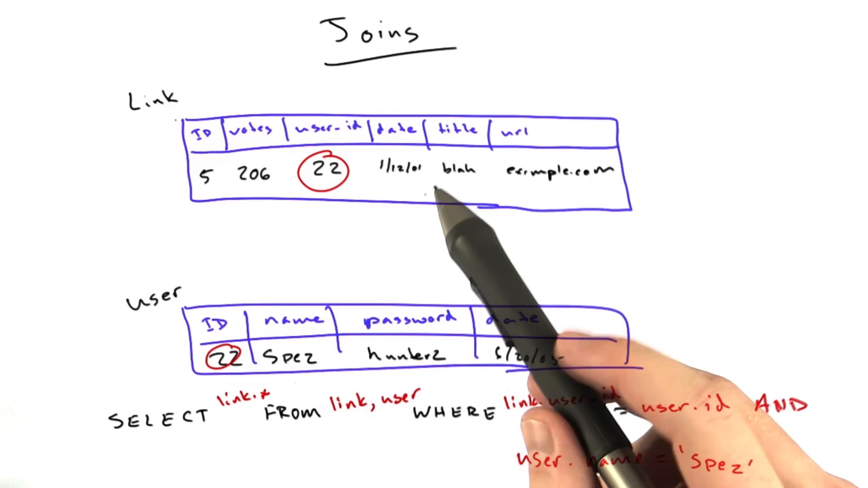
pyautogui.moveTo(470, 194)
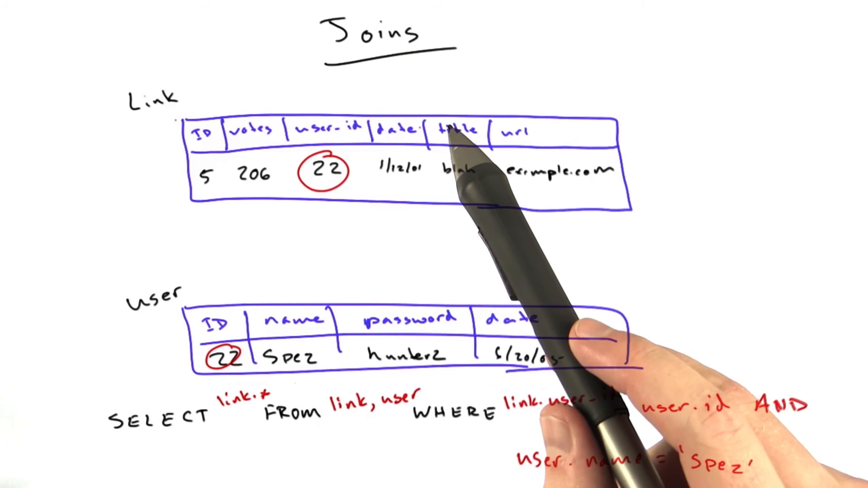